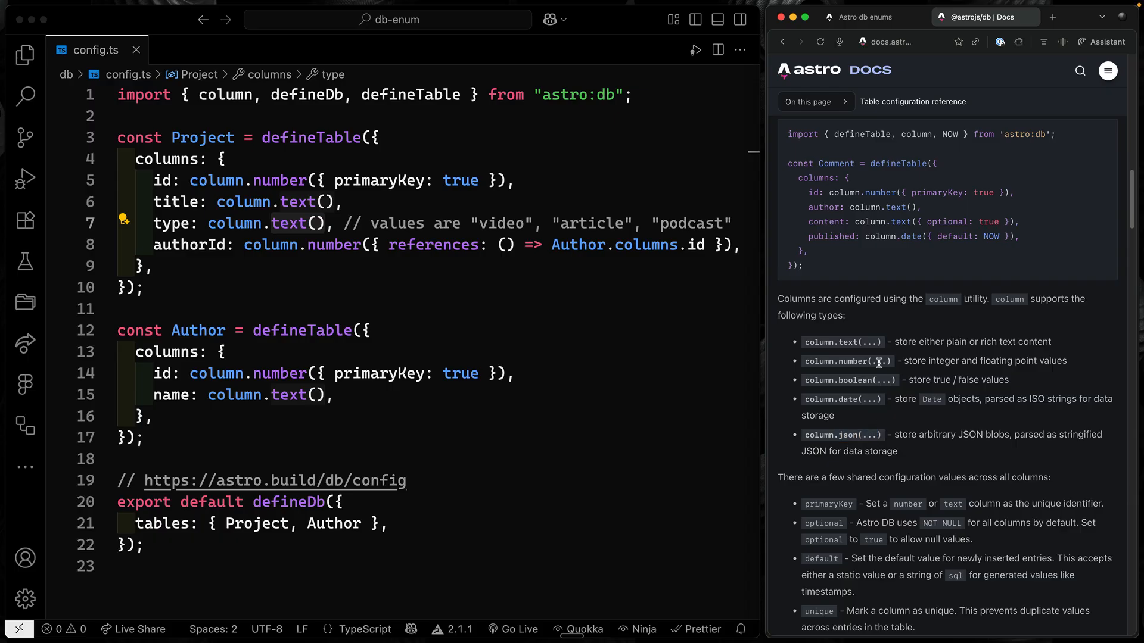
Add a new author named 'Chris' in the localhost Astro app
scroll("down", 3)
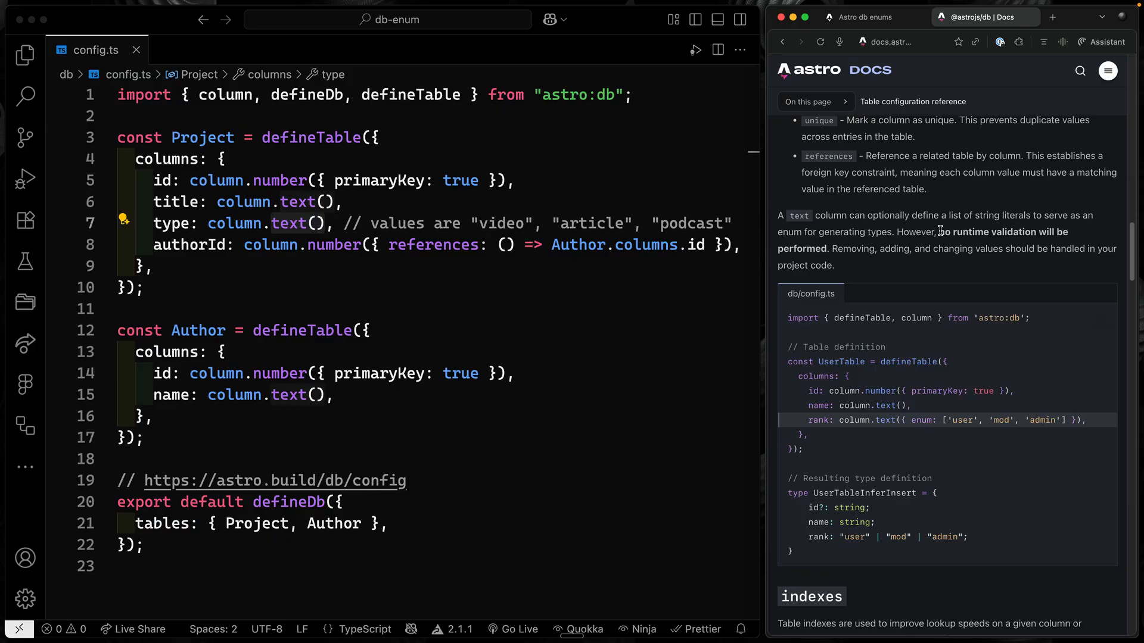
left_click_drag(936, 232, 830, 248)
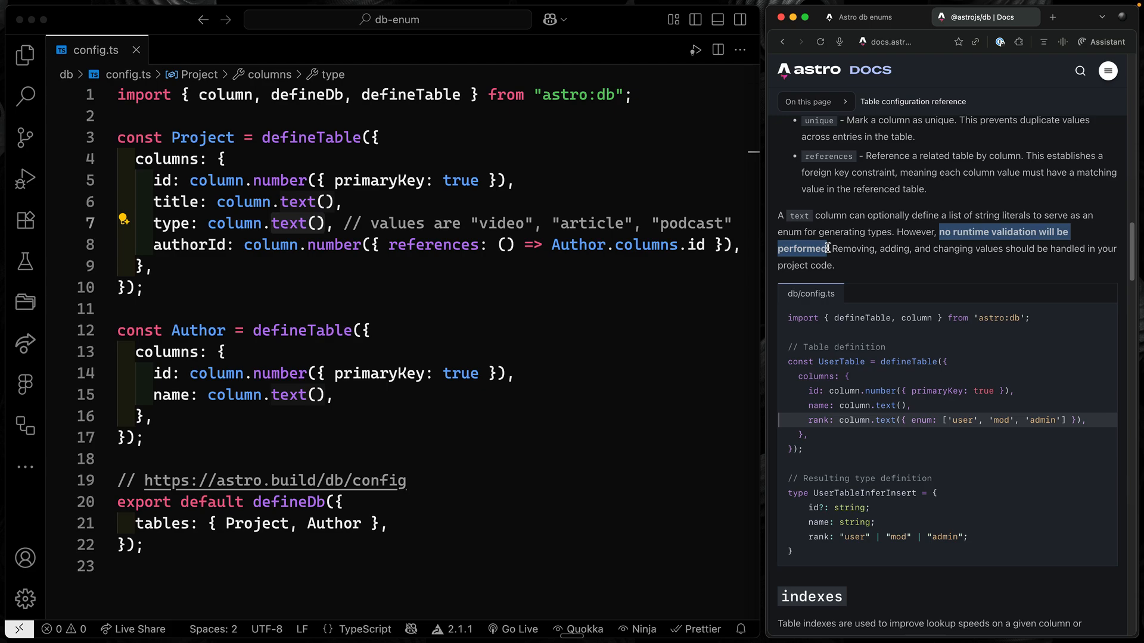
scroll("down", 3)
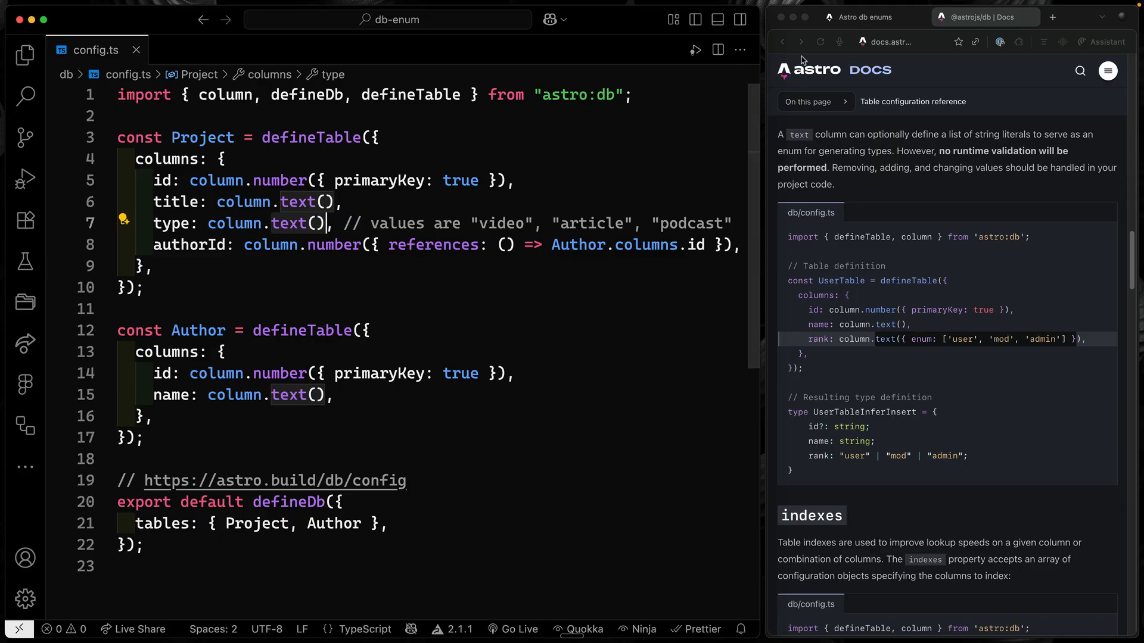
left_click(865, 16)
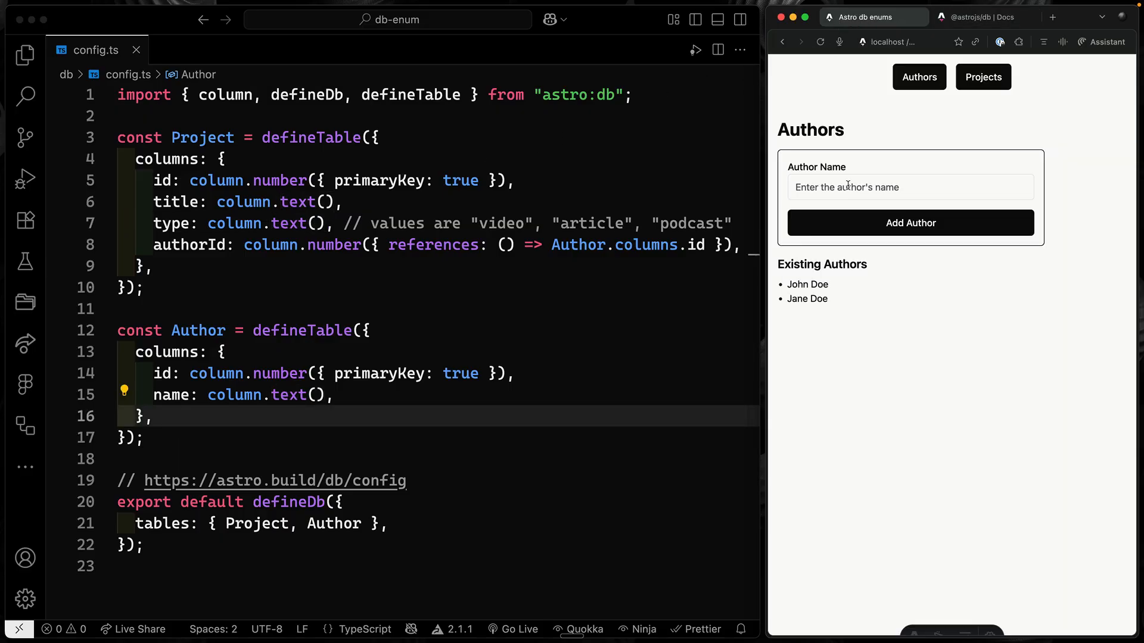
type("Chris")
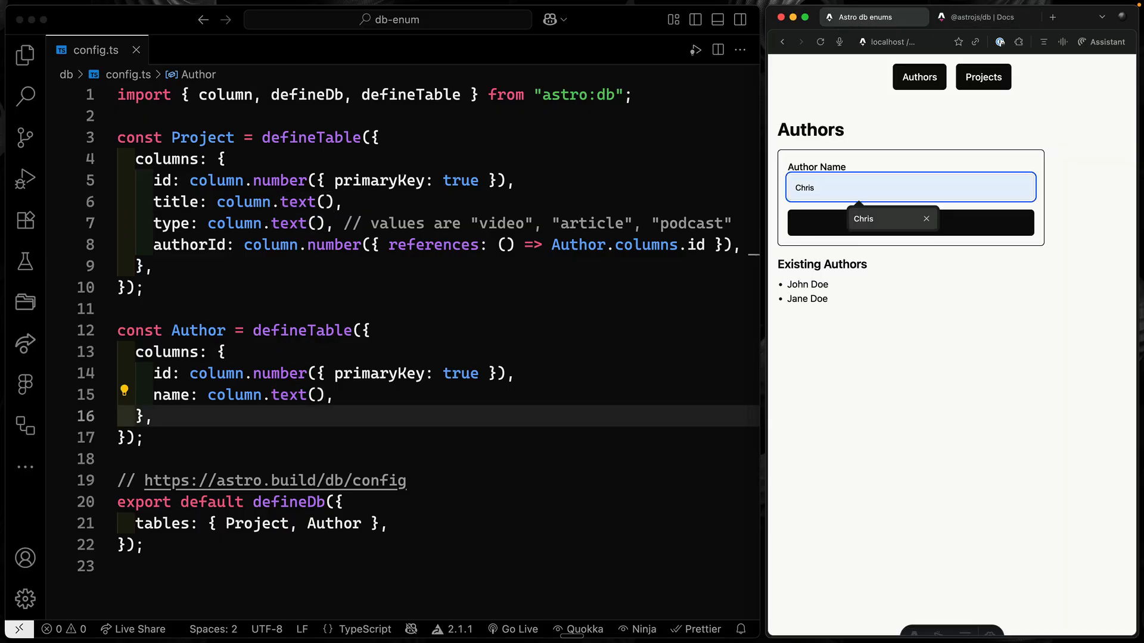
left_click(910, 223)
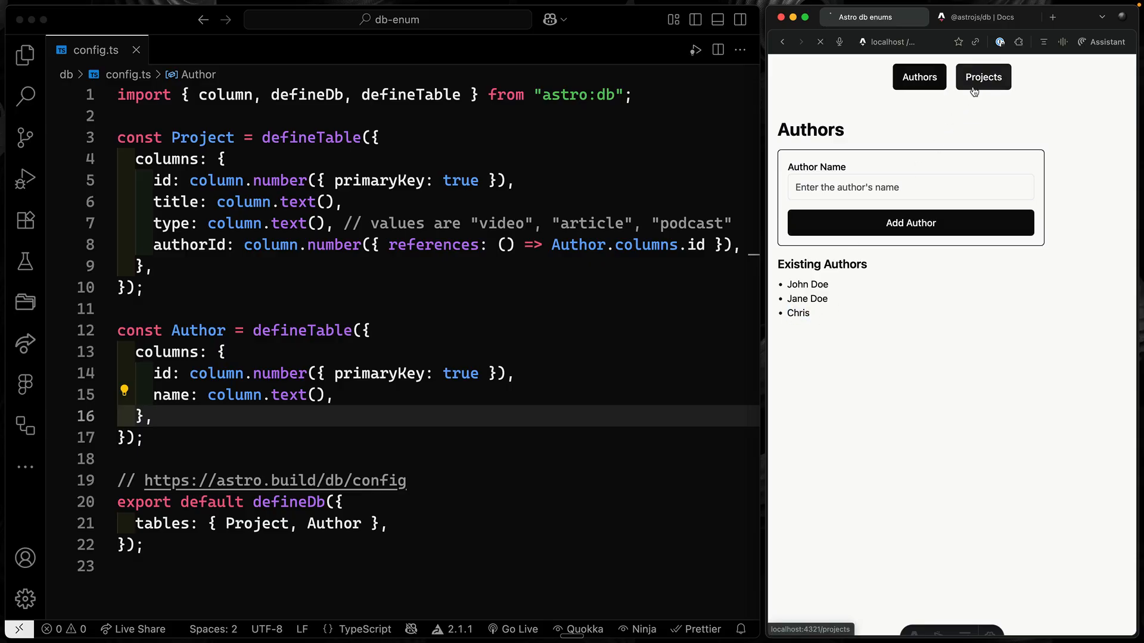
Add a project titled "chris's project" with Chris as author and confirm it lists
left_click(984, 76)
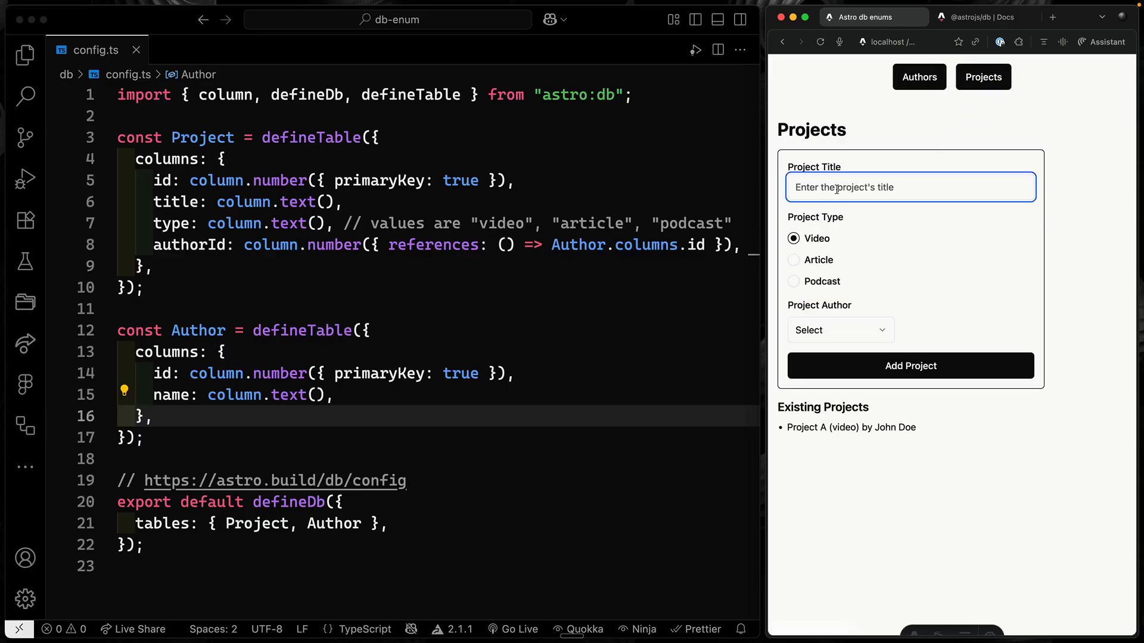
type("chris's project")
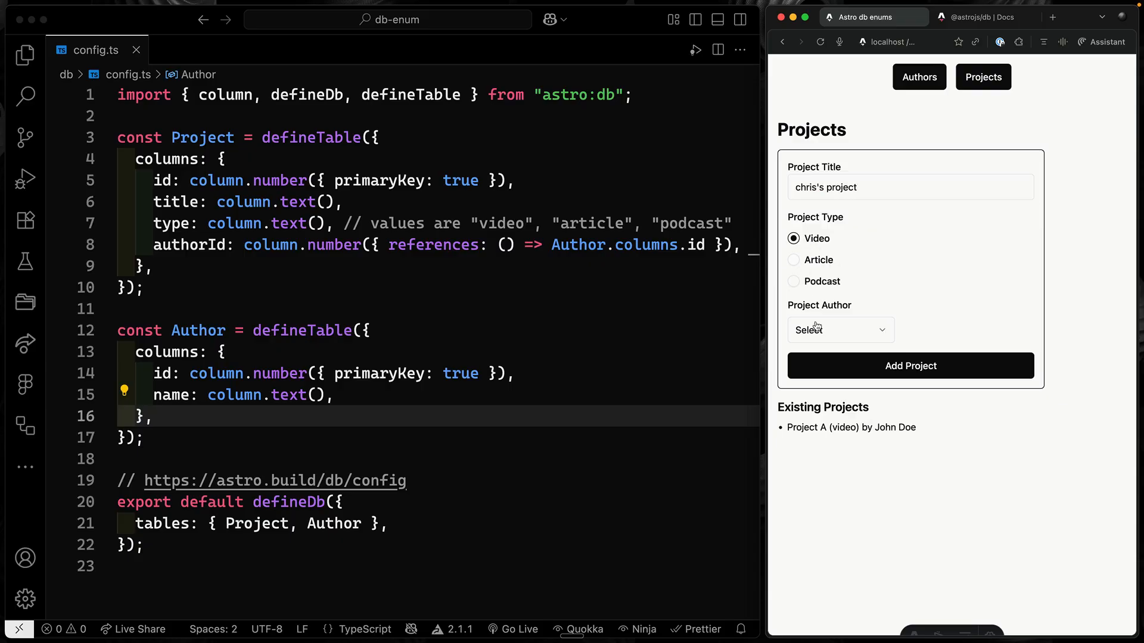
left_click(910, 366)
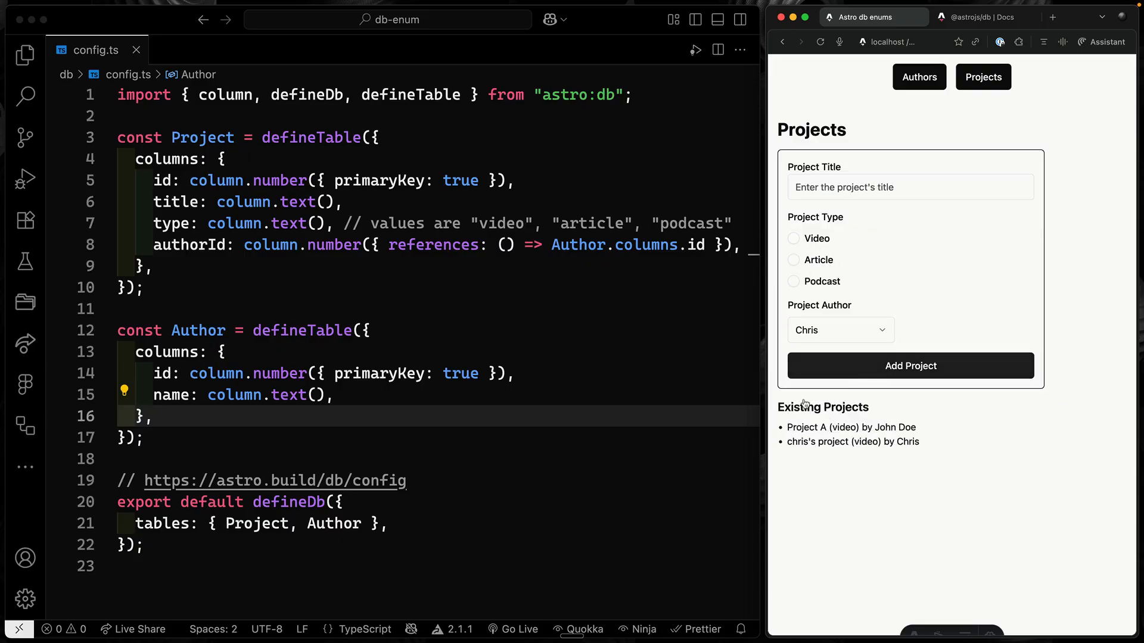
mouse_move(840, 463)
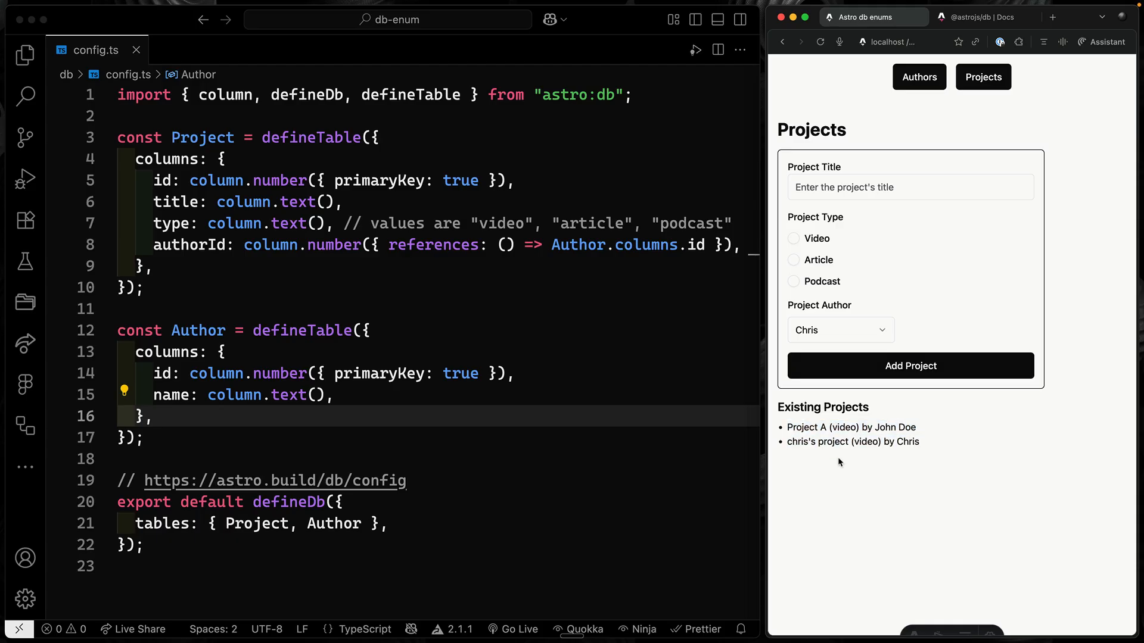
left_click(334, 395)
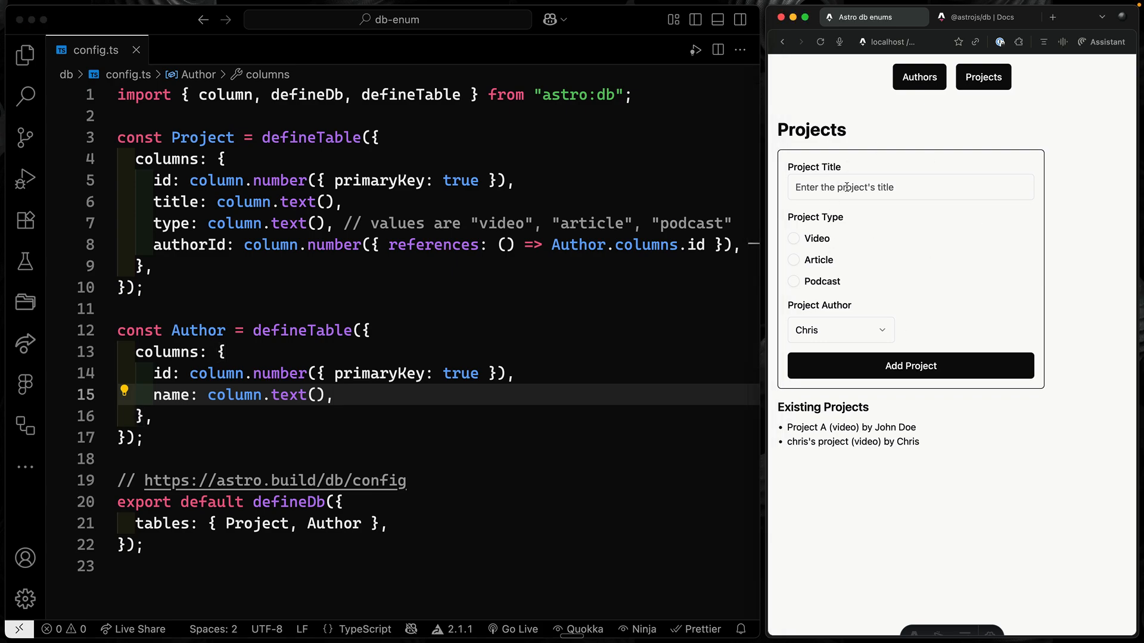
left_click(918, 76)
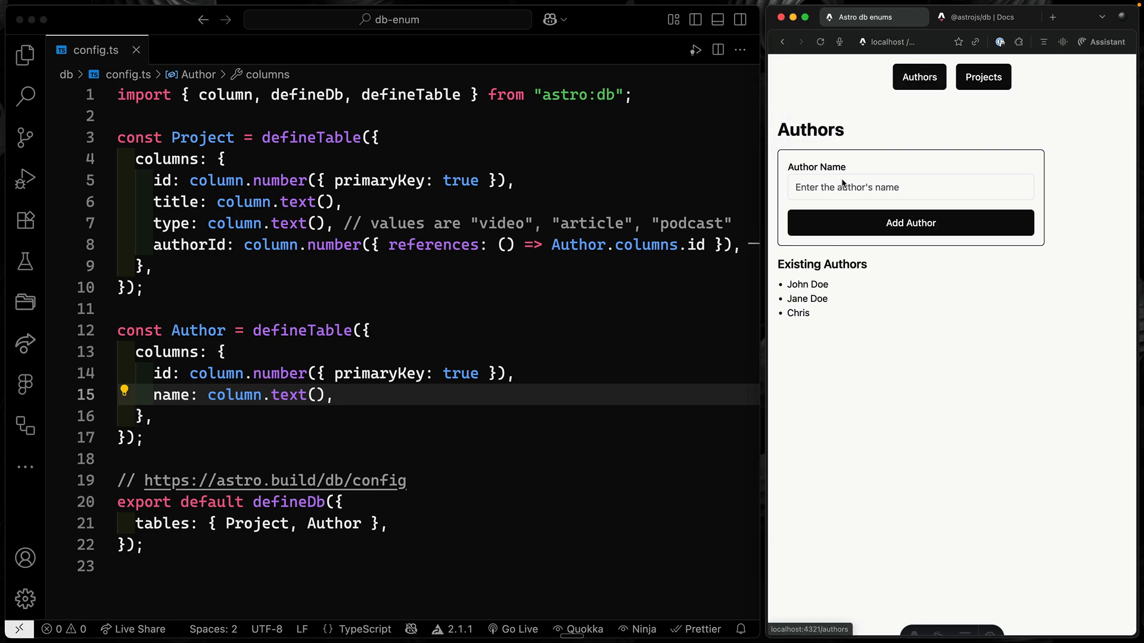
left_click(984, 76)
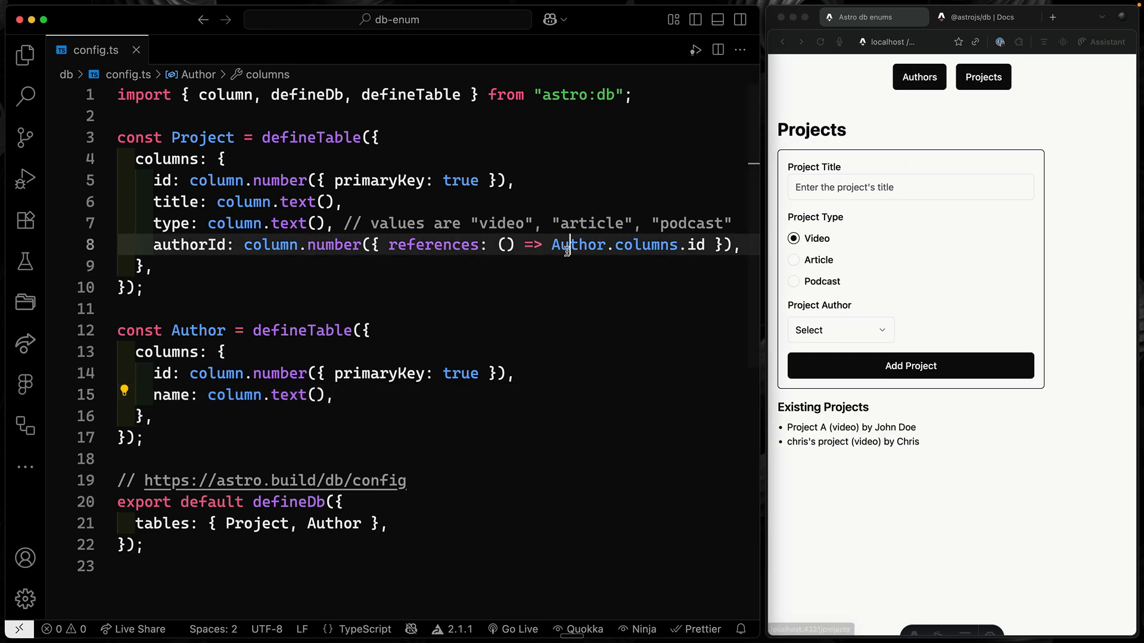
Open src/actions/index.ts and scroll to the addProject zod enum for video, article, podcast
type("ind")
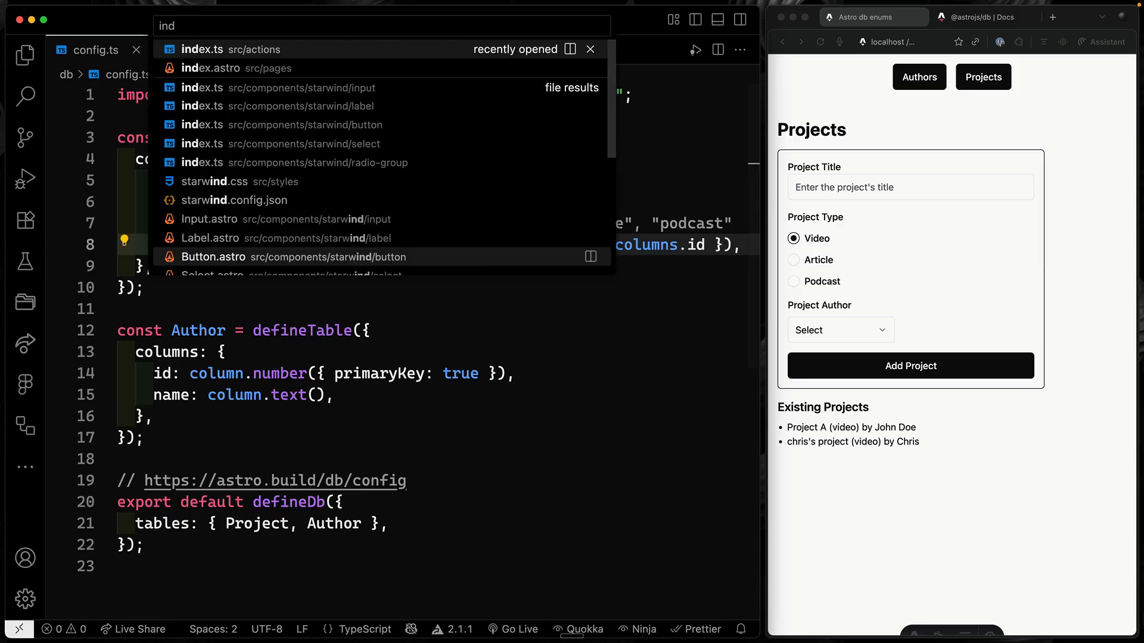
left_click(226, 49)
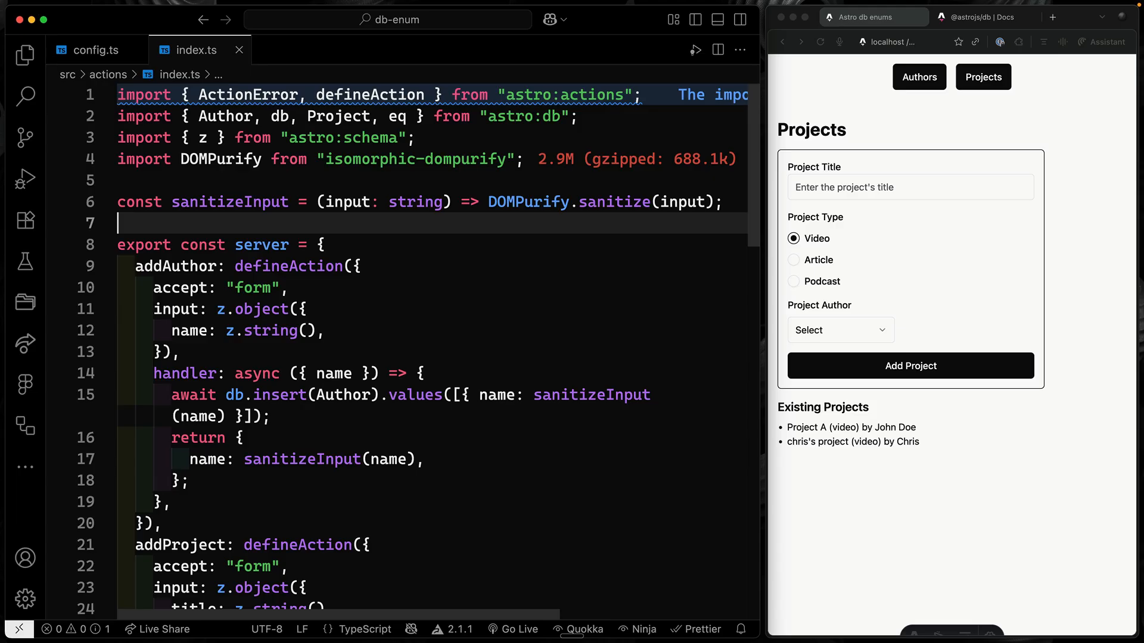
scroll("down", 3)
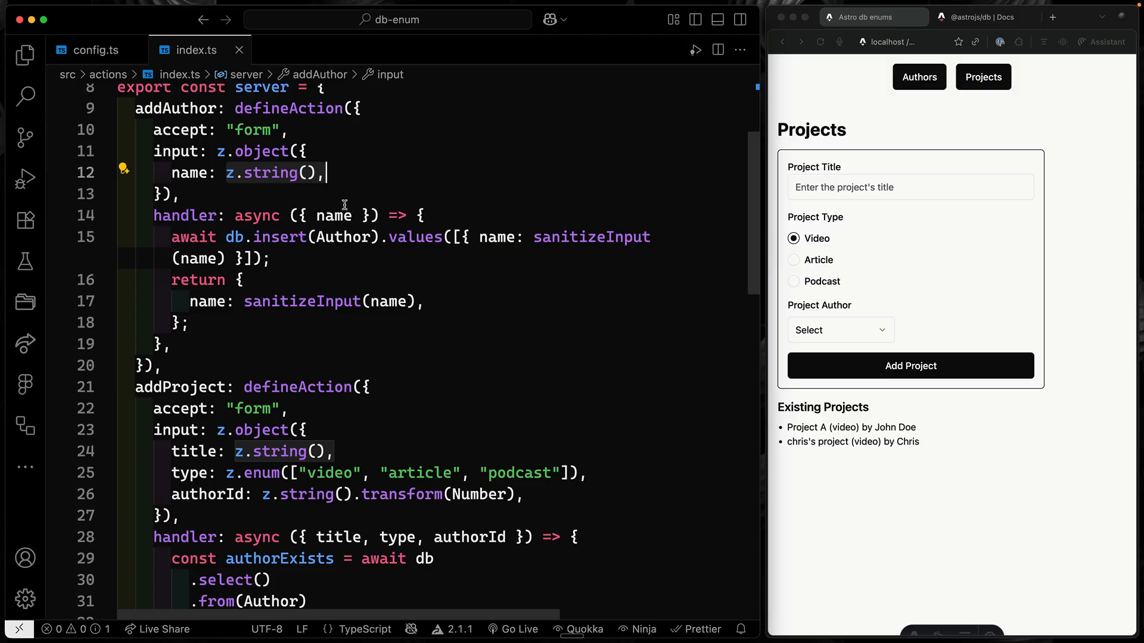
scroll("down", 3)
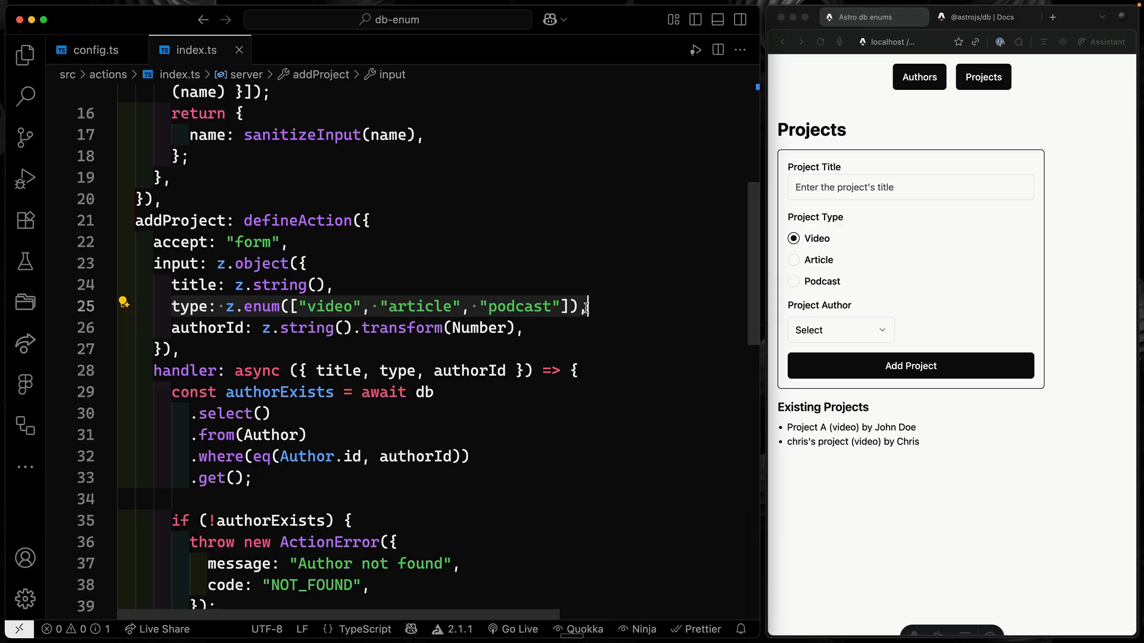
scroll("down", 3)
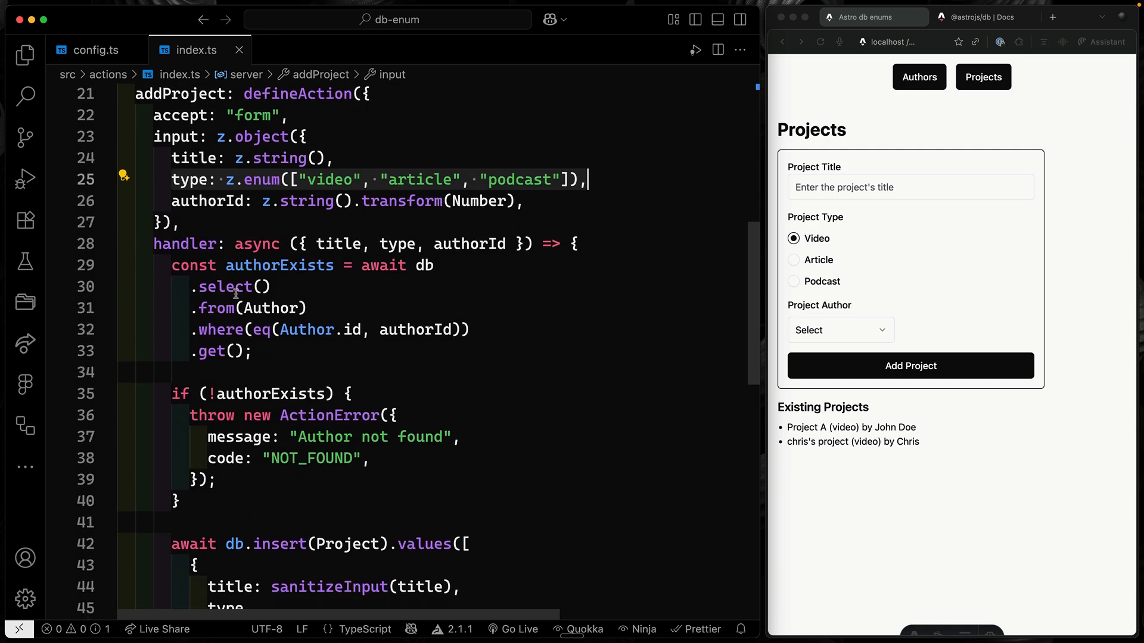
scroll("down", 3)
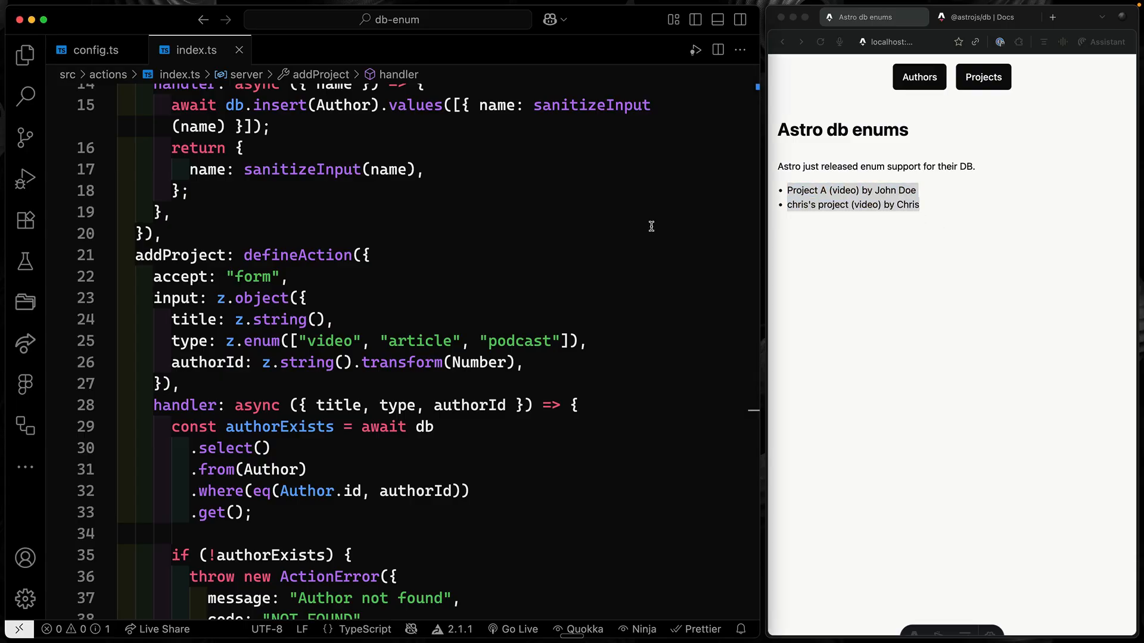
Set the index.astro eq(Project.type) filter value to "video" after checking config.ts
type("inde")
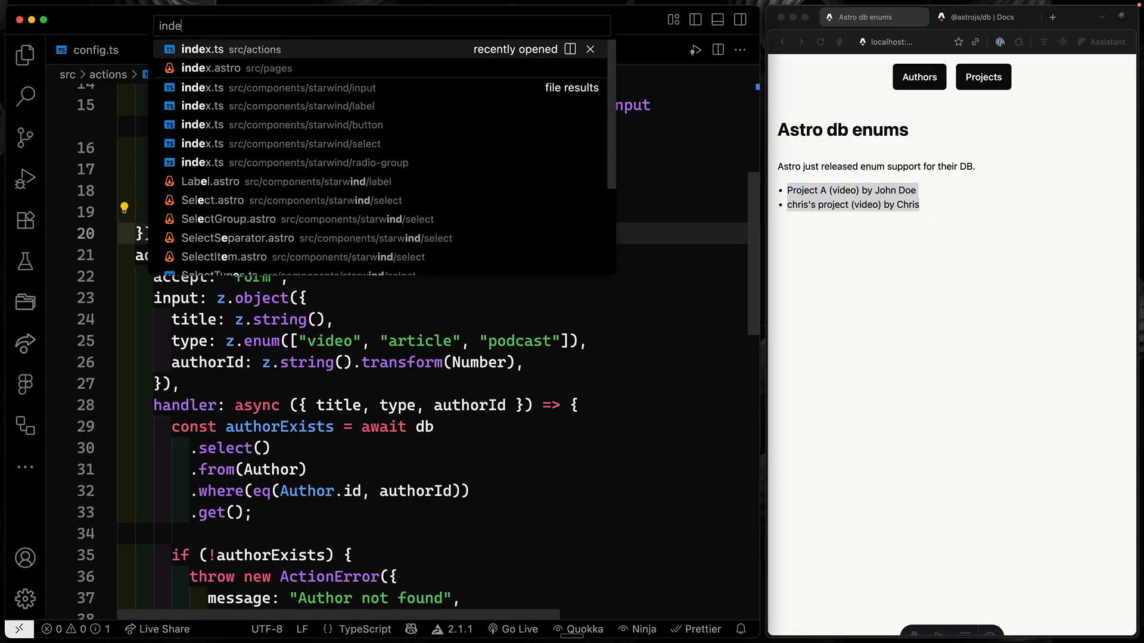
left_click(210, 67)
type(".where(eq(Project.type, \"\"))")
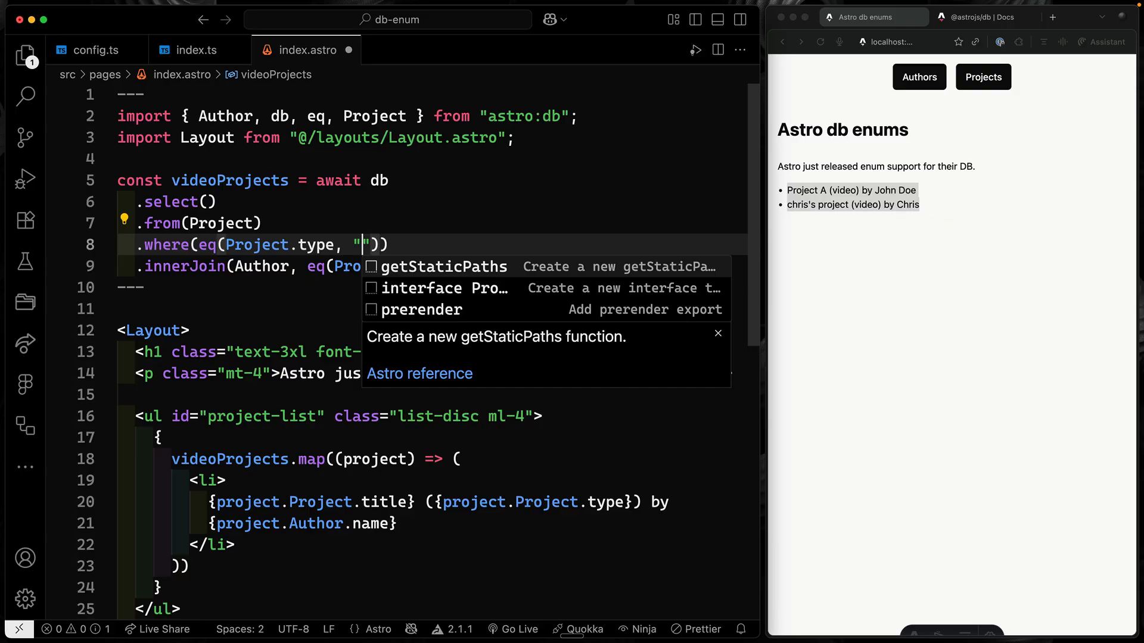
left_click(95, 50)
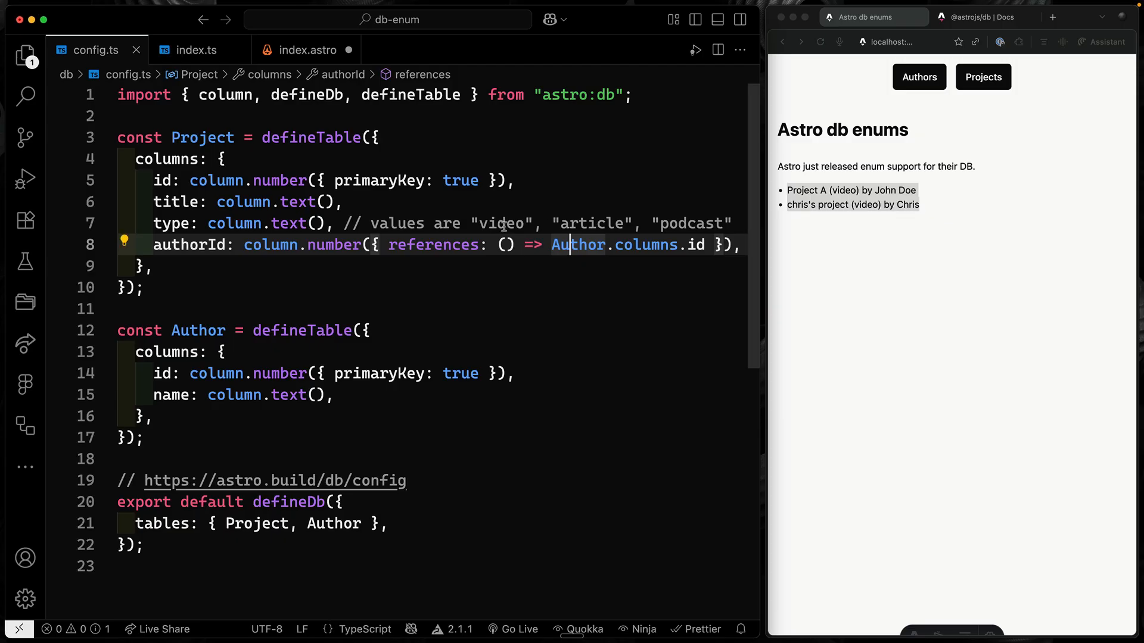
mouse_move(442, 205)
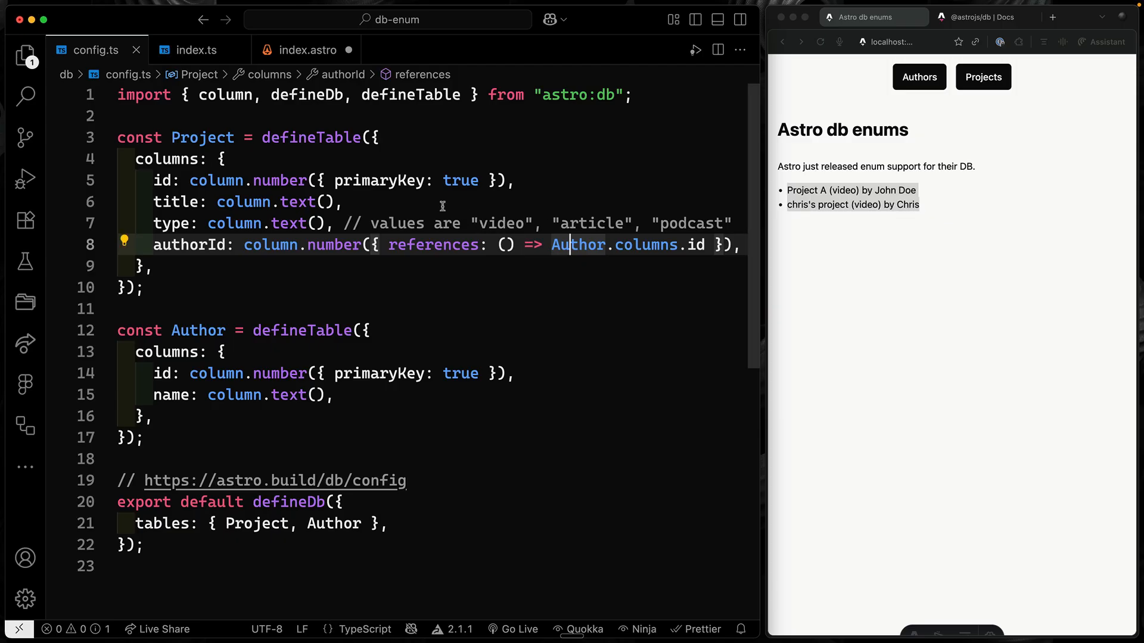
left_click(304, 50)
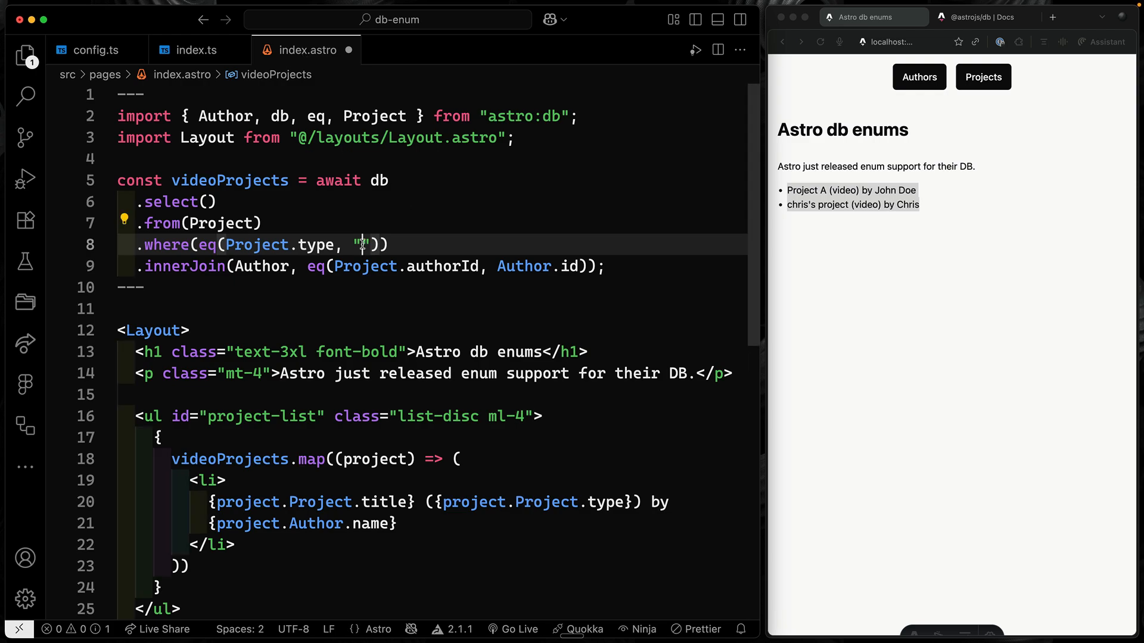
type("video")
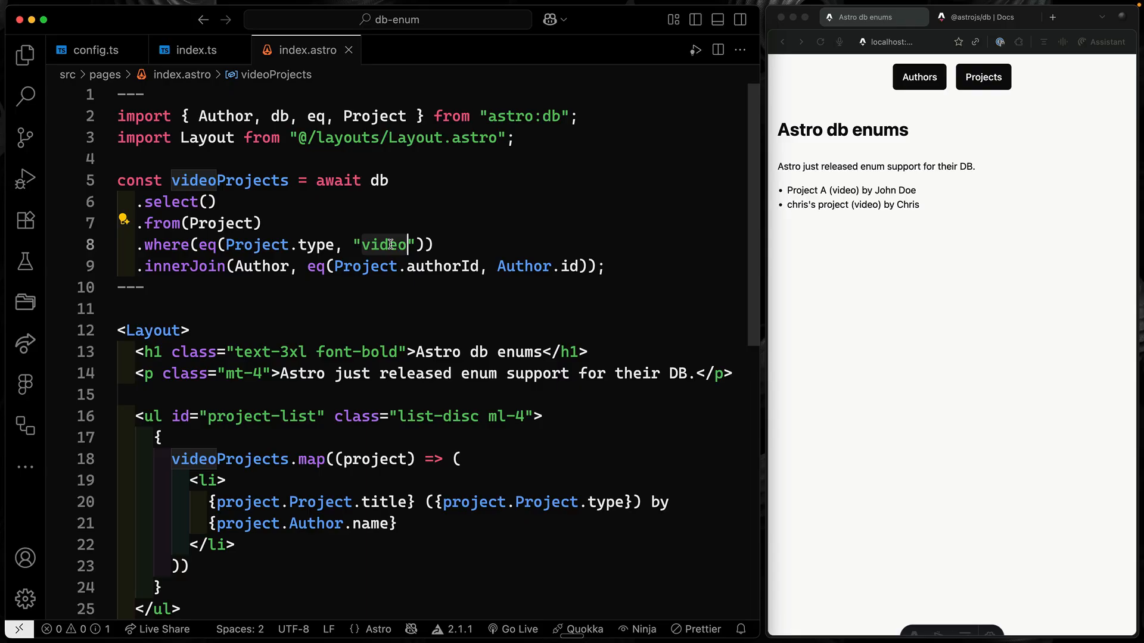
left_click(195, 50)
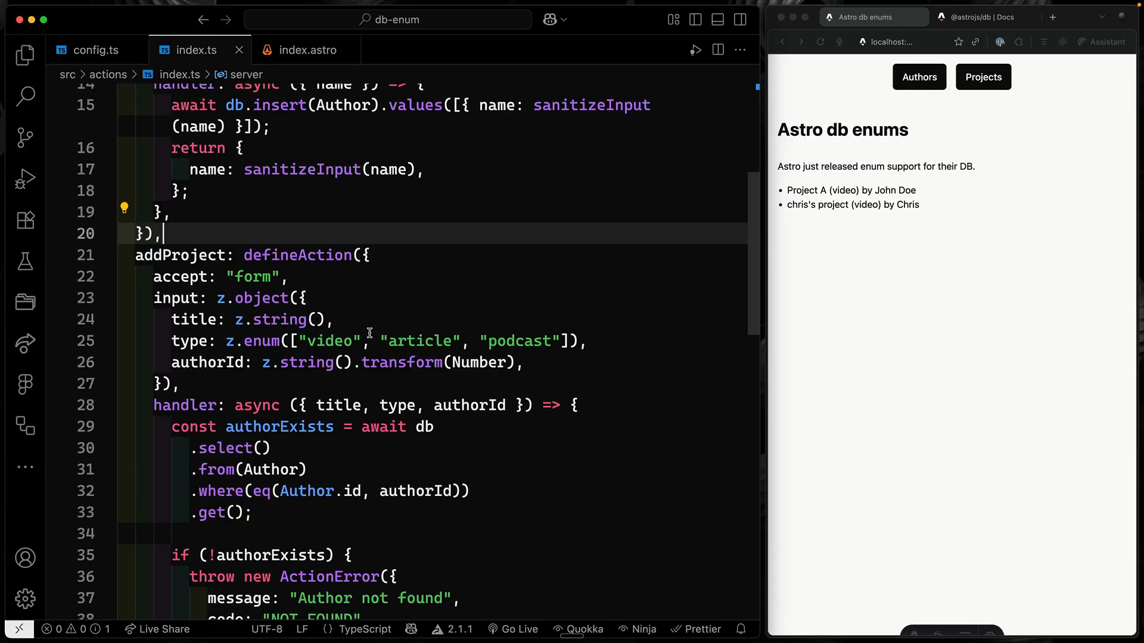
Change config.ts type to column.text({ enum: ["video", "article", "podcast"] })
left_click(97, 50)
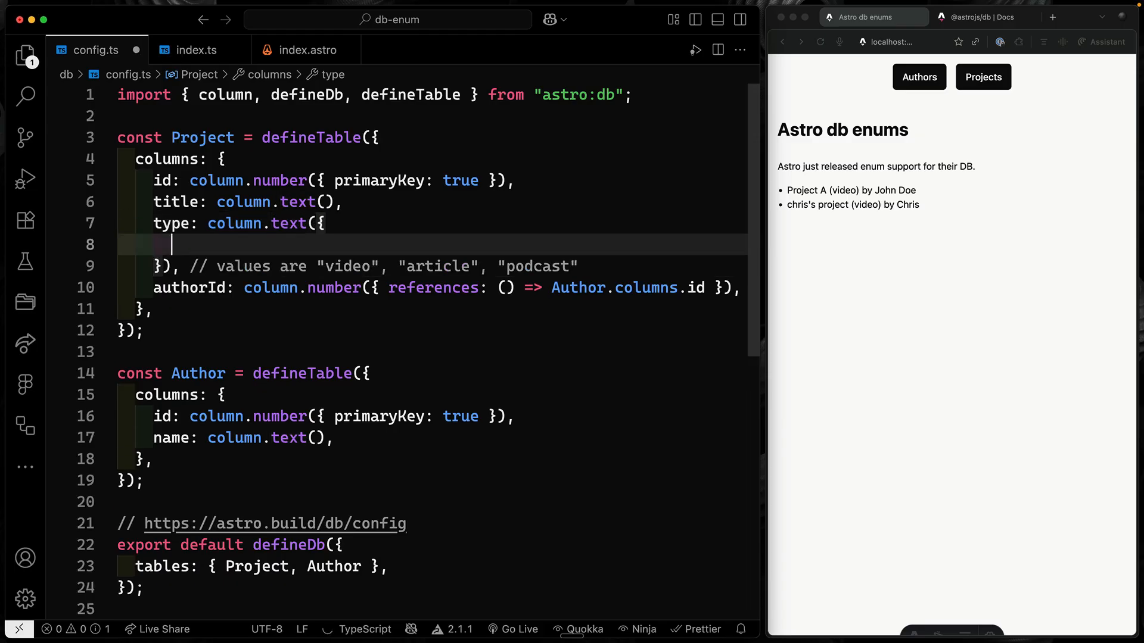
type("enum:")
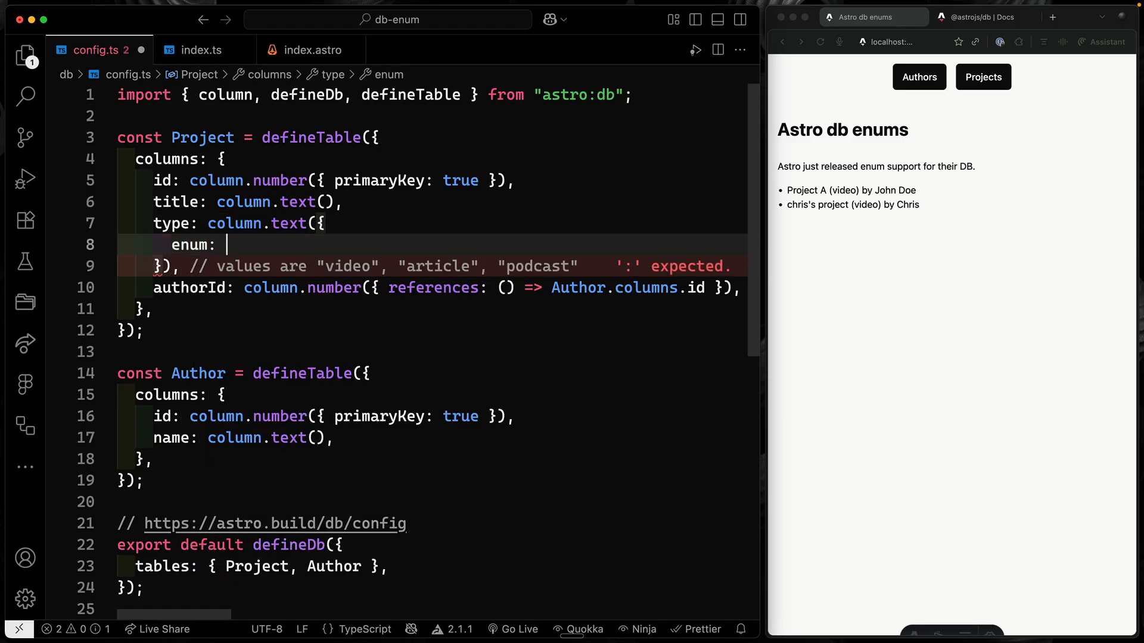
type("]")
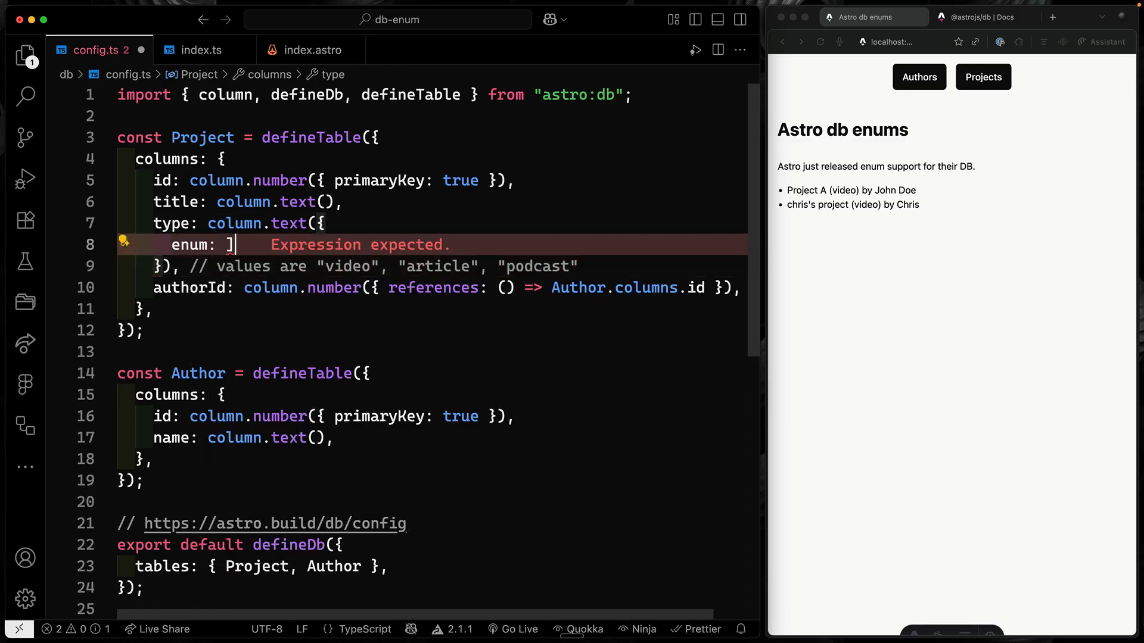
type("[\"video\"")
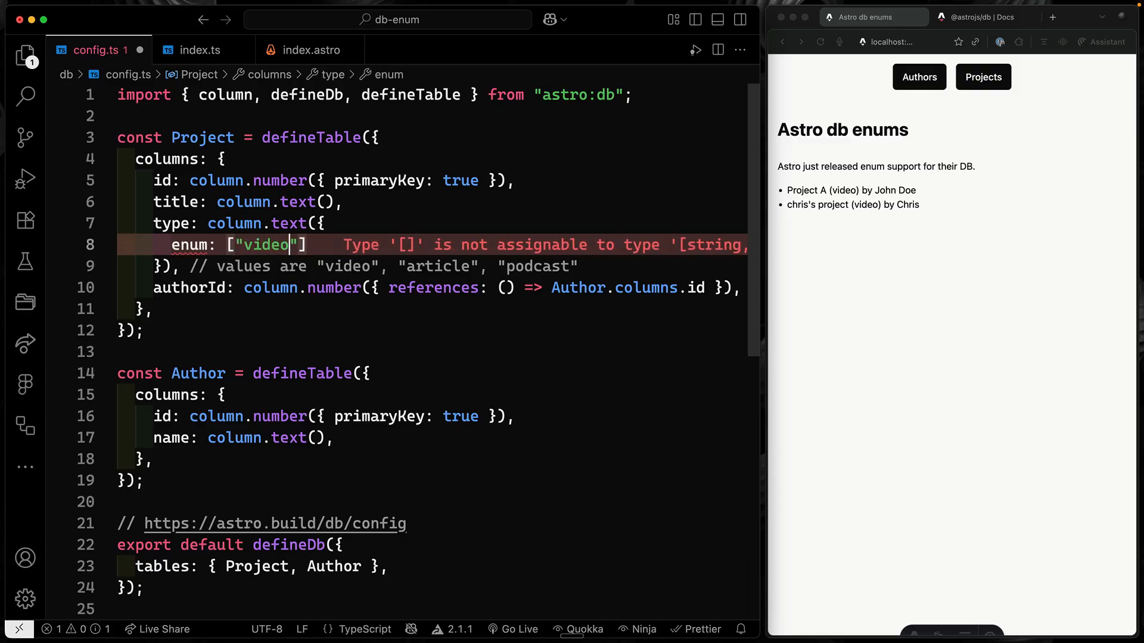
type(", \"articl\"")
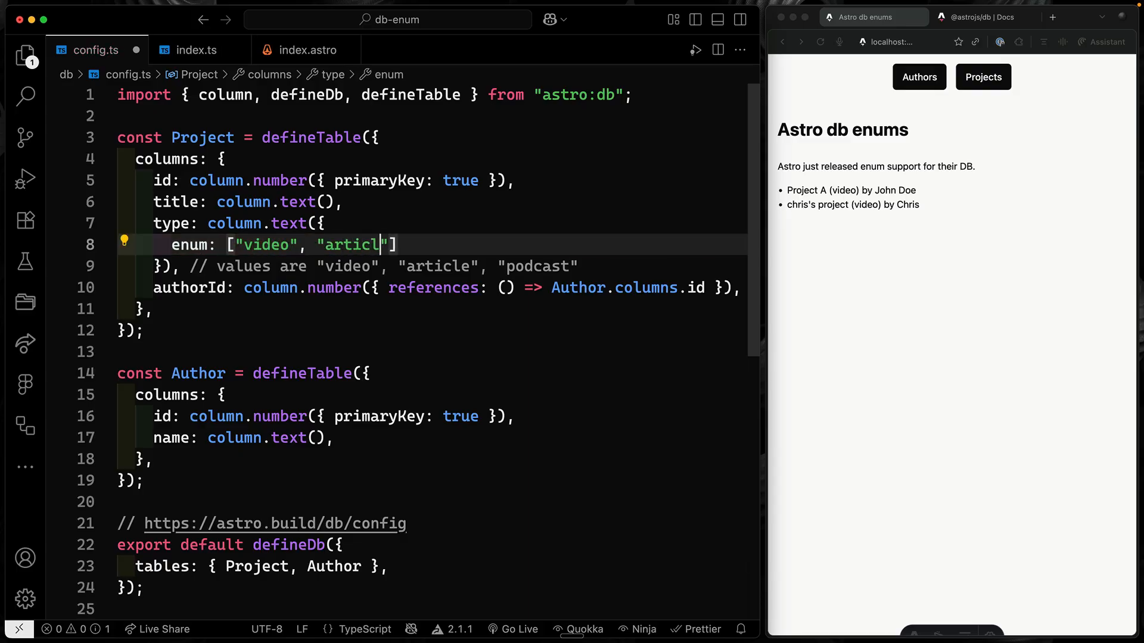
type("e\", \"podcast")
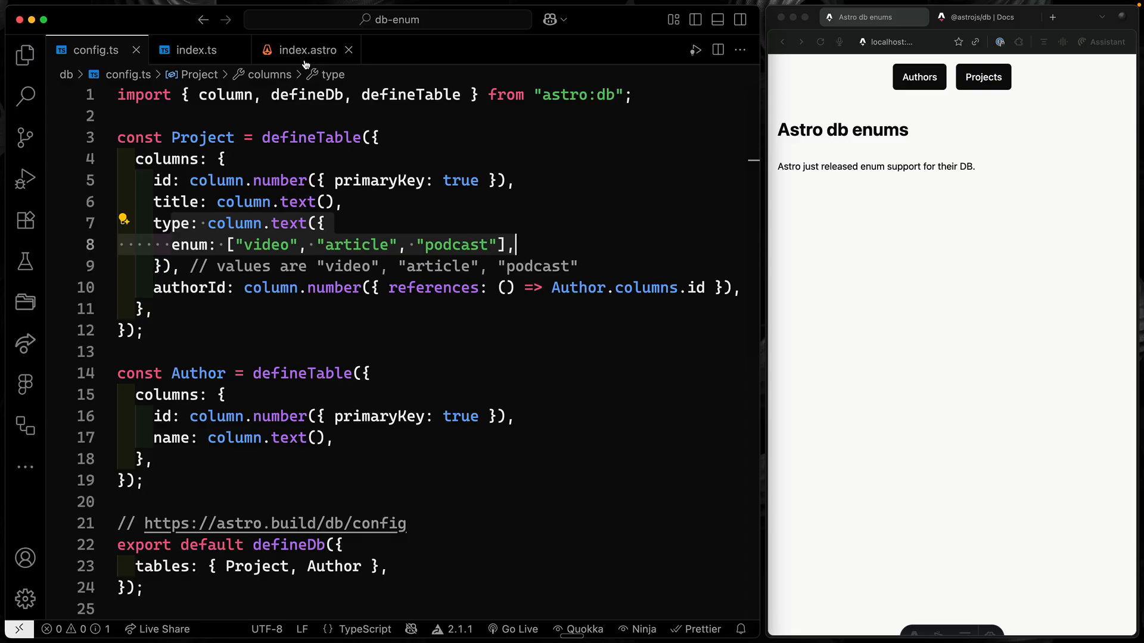
mouse_move(304, 62)
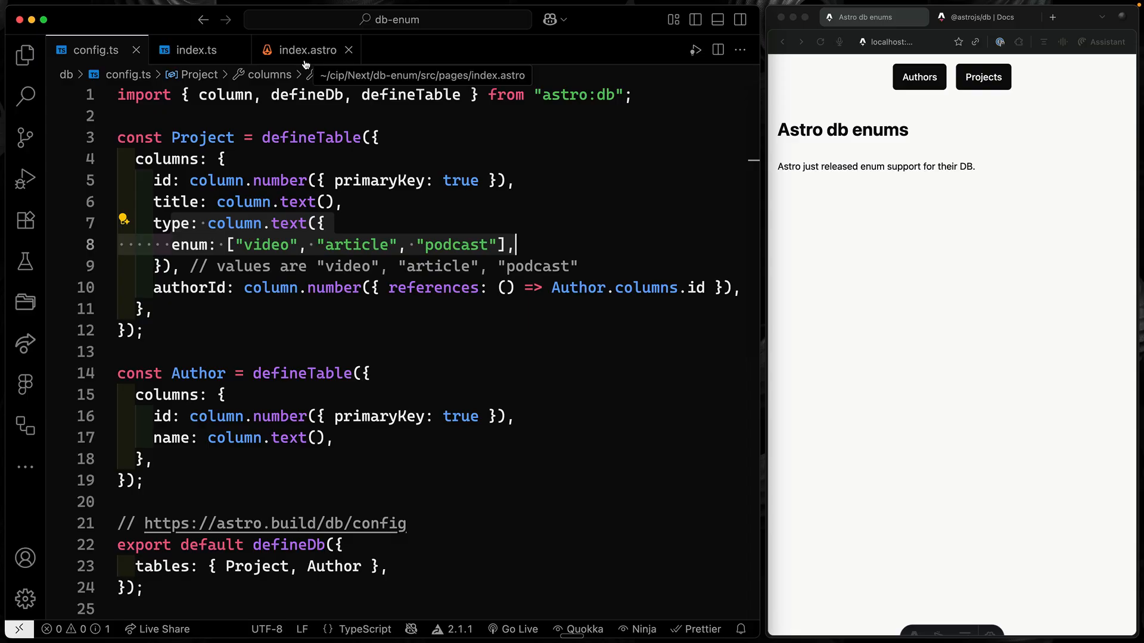
Pick "video" from autocomplete, try "podcast", then settle the filter on "video"
left_click(305, 50)
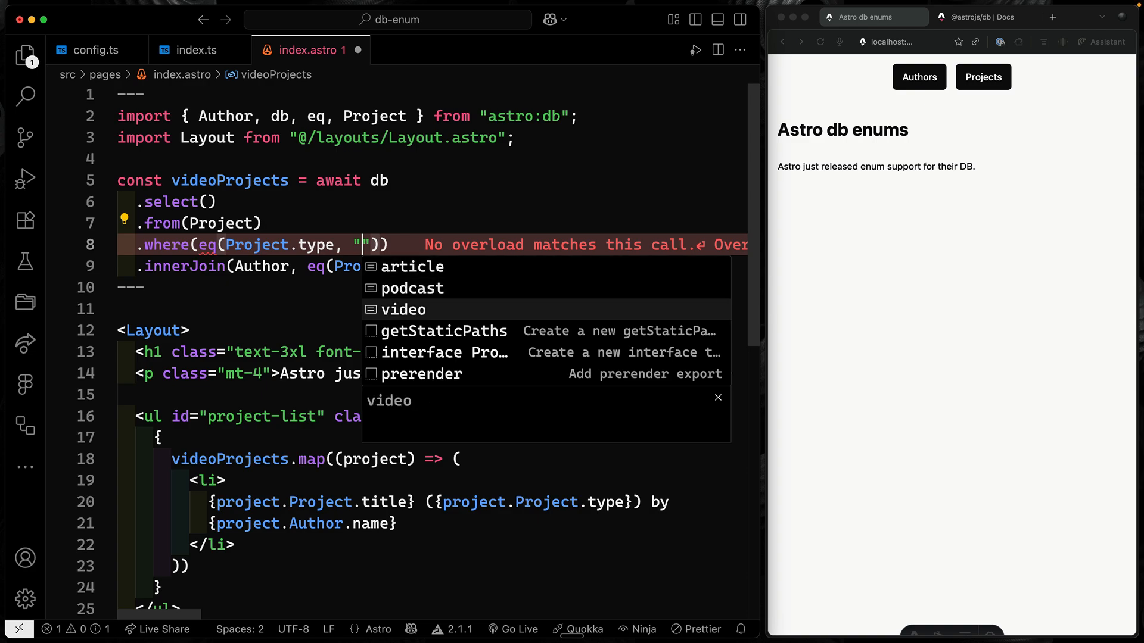
left_click(403, 310)
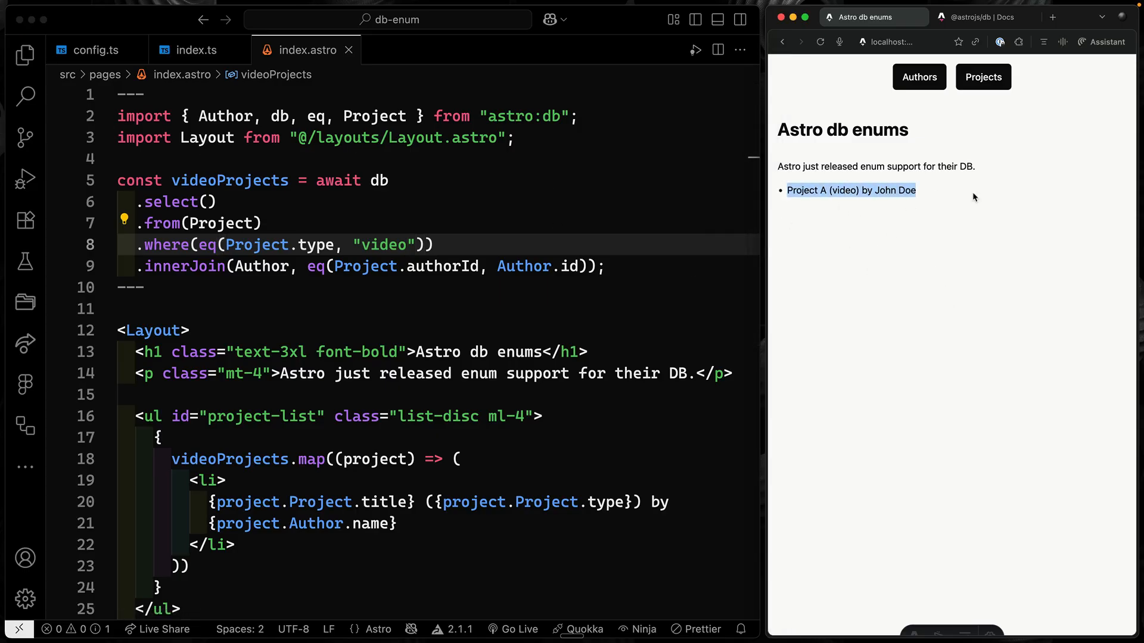
double_click(381, 246)
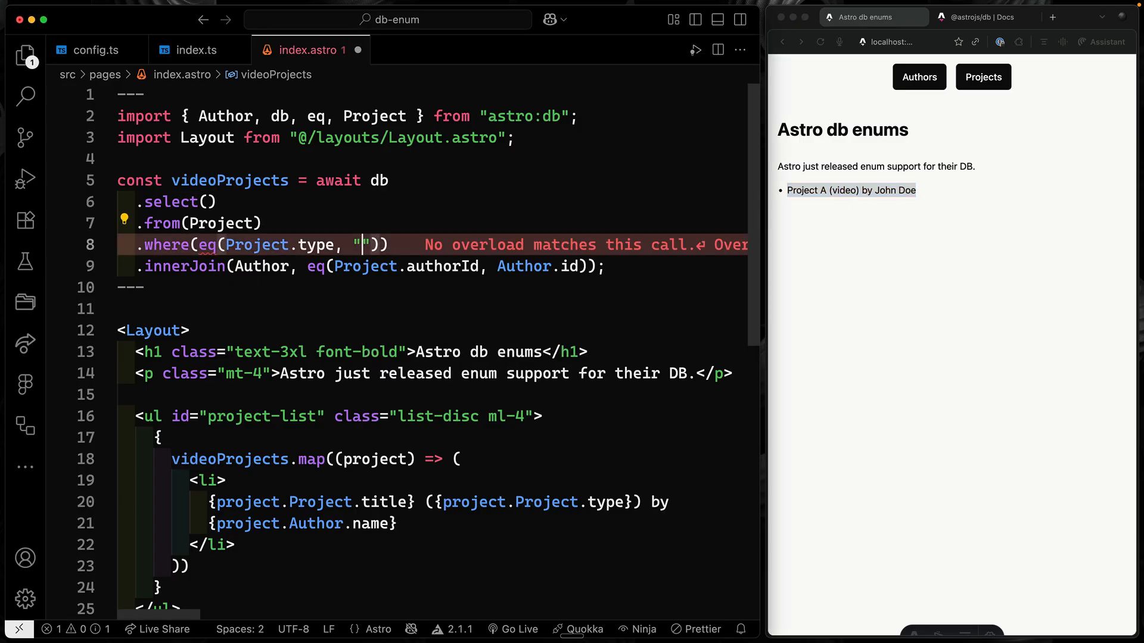
type("podcast")
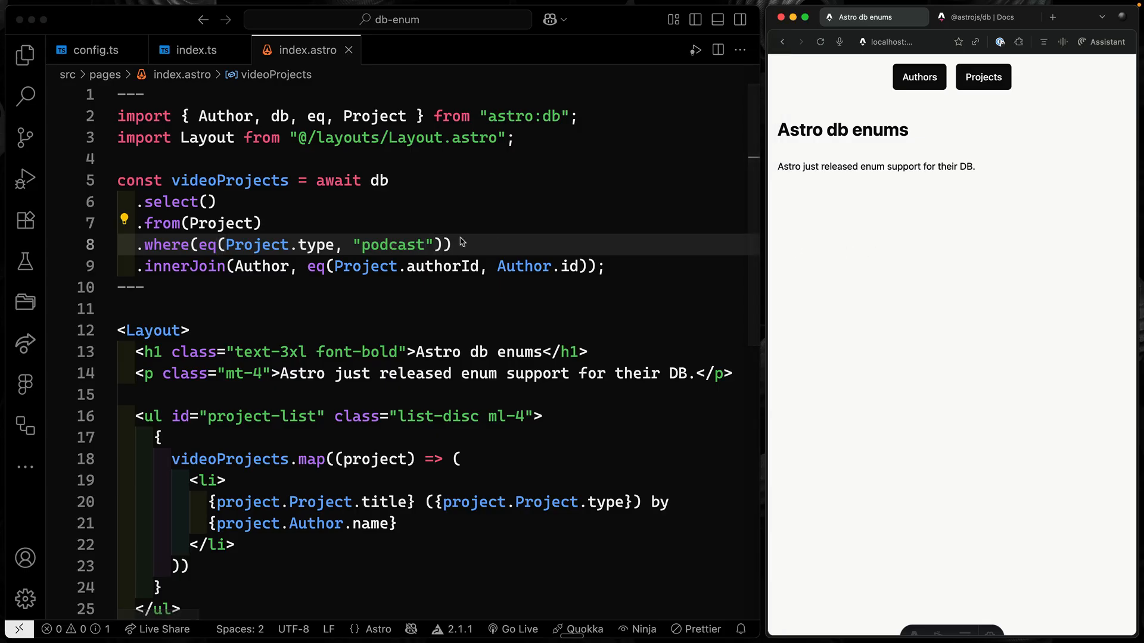
type("video")
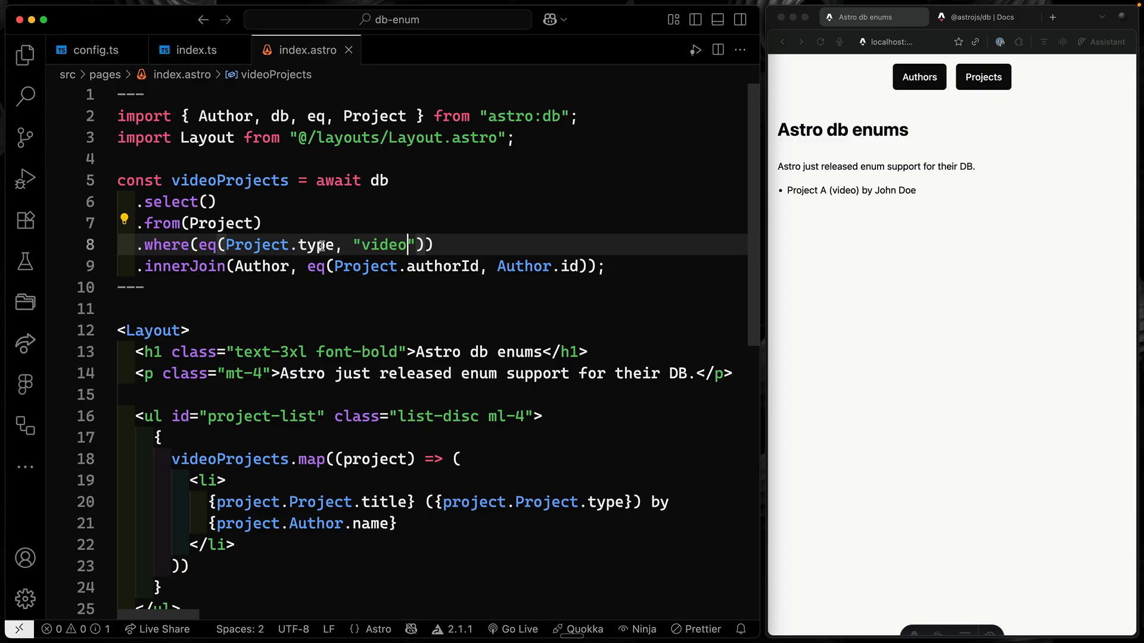
mouse_move(320, 245)
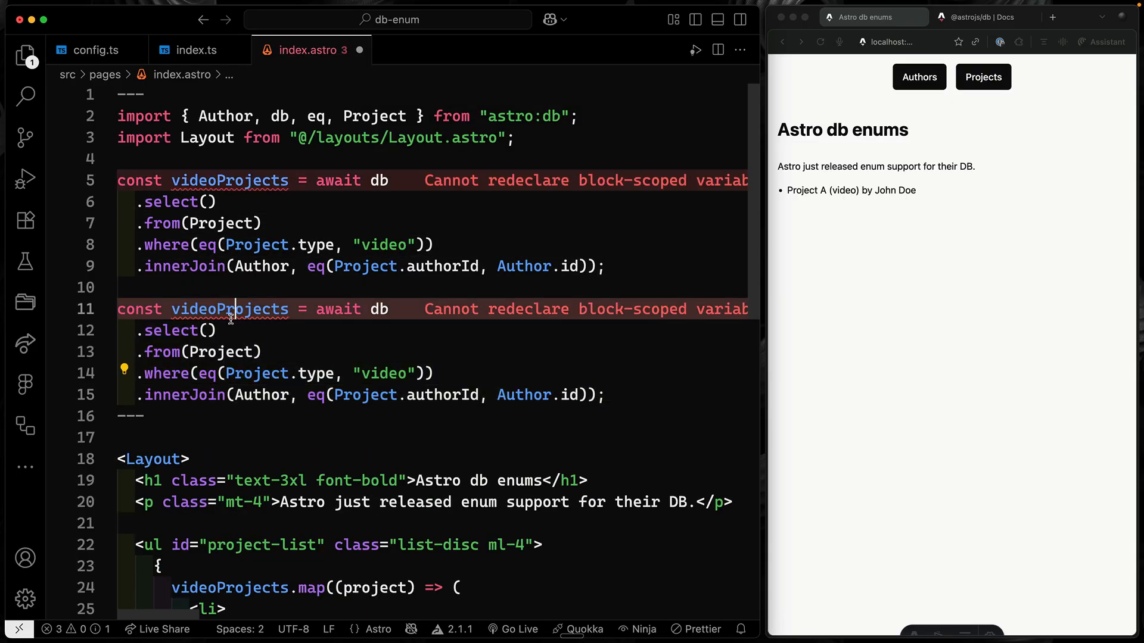
Write const projects = await db.select().from(Project) and show project.type in the li
type("projec")
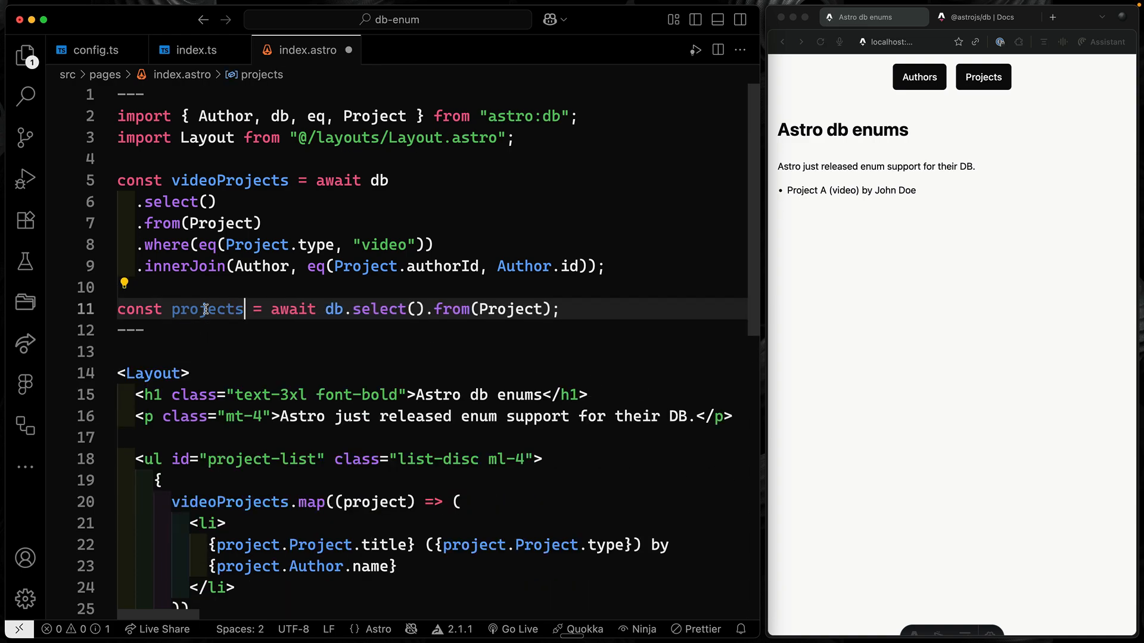
mouse_move(207, 310)
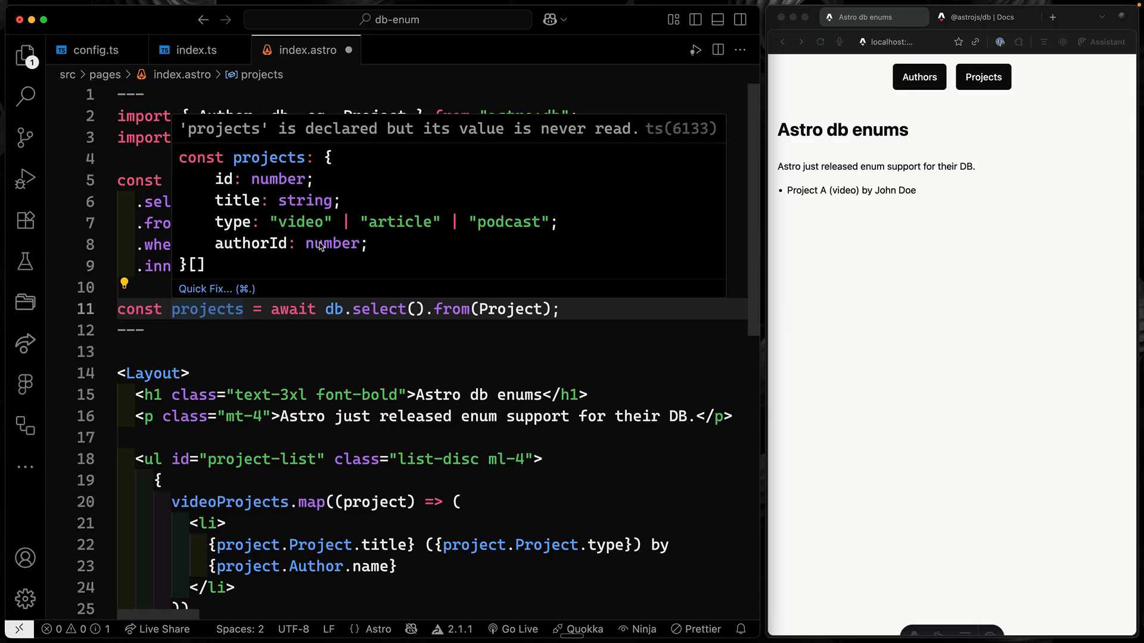
mouse_move(453, 463)
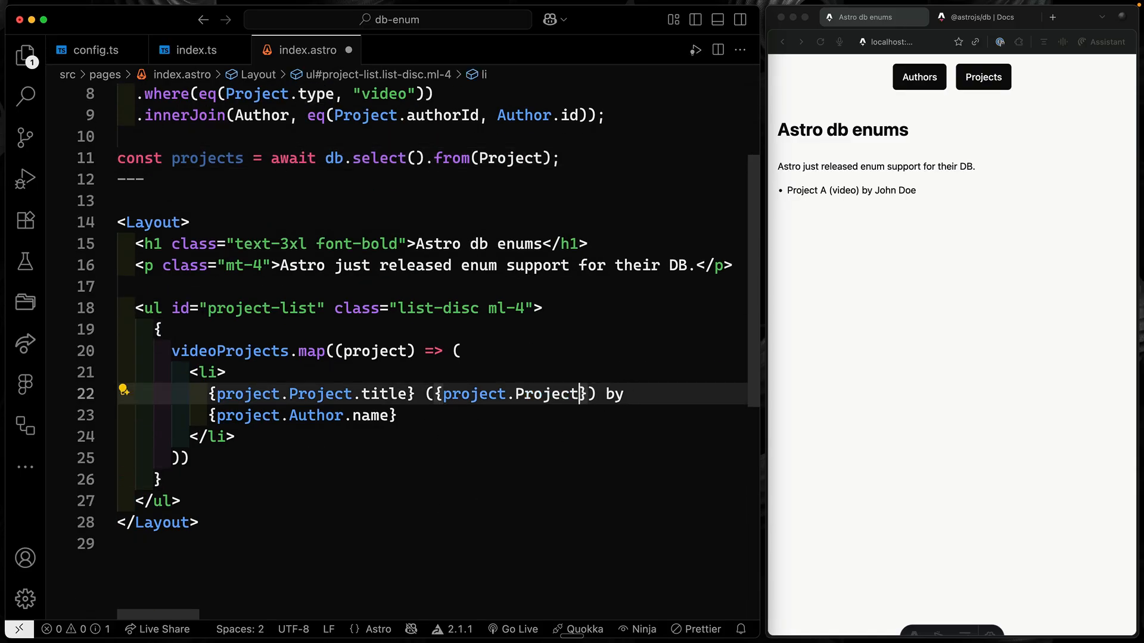
type(".type")
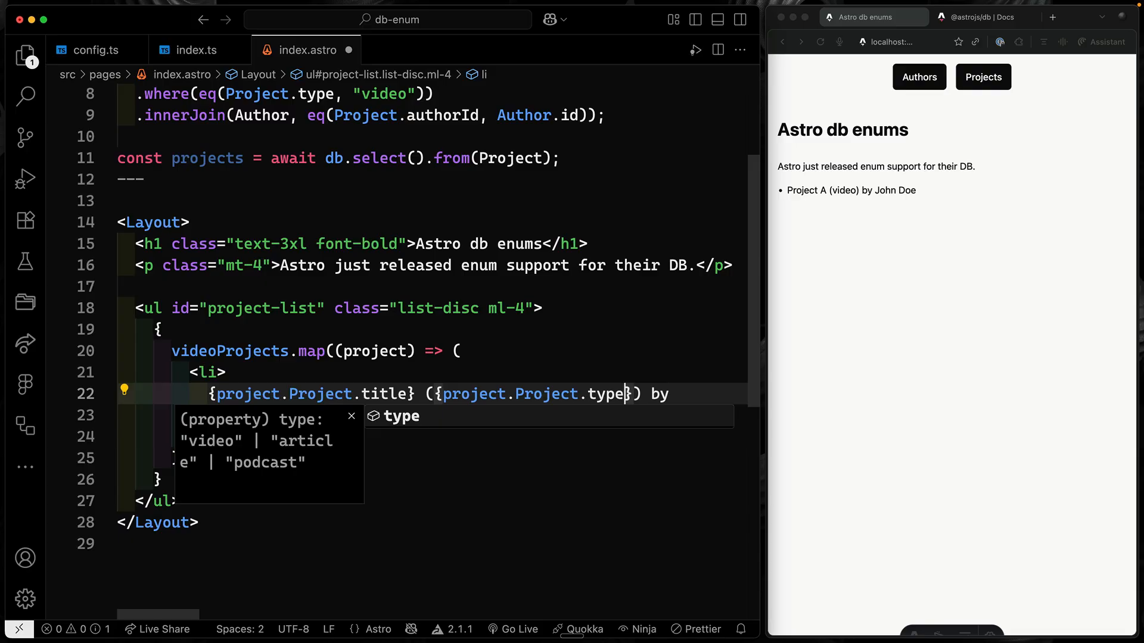